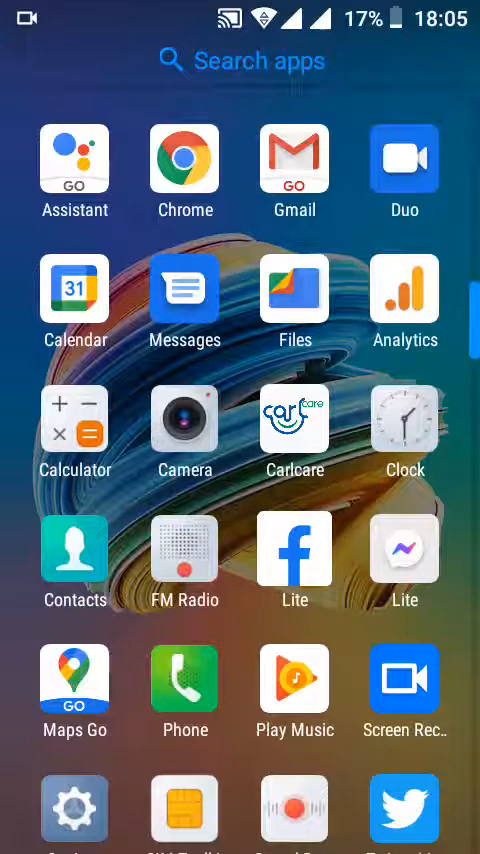
- Scroll through the app drawer and launch the Settings app
scroll(down, 3)
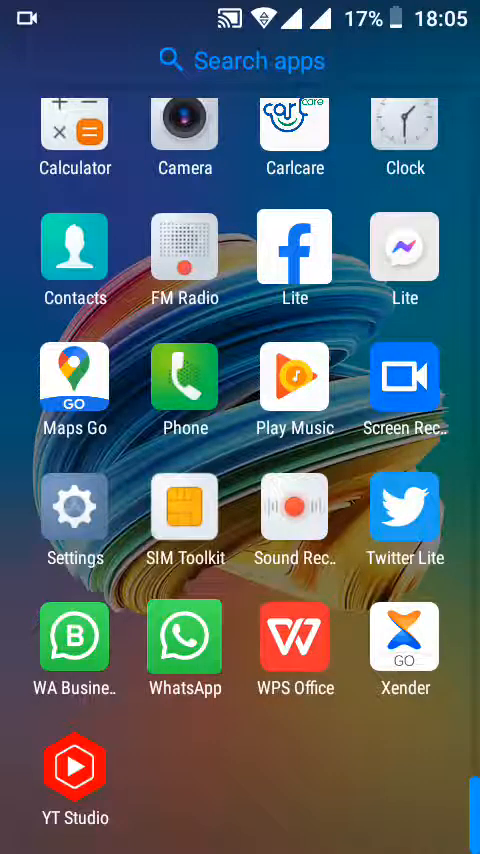
scroll(down, 3)
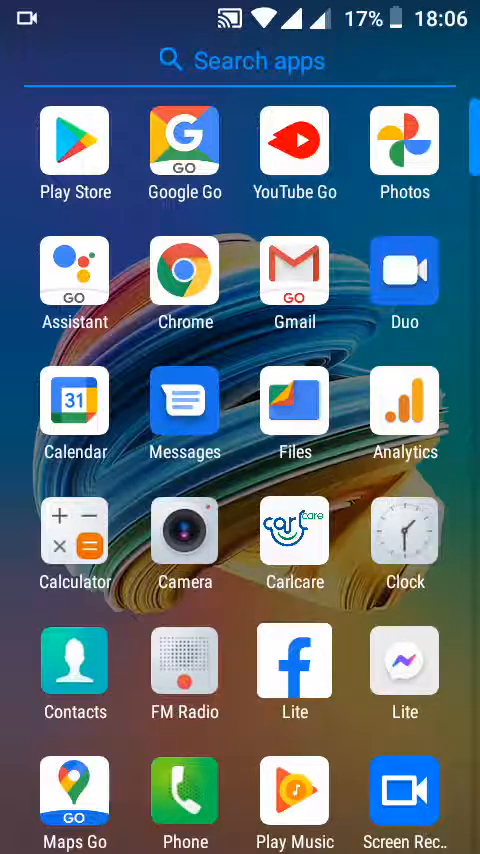
scroll(down, 3)
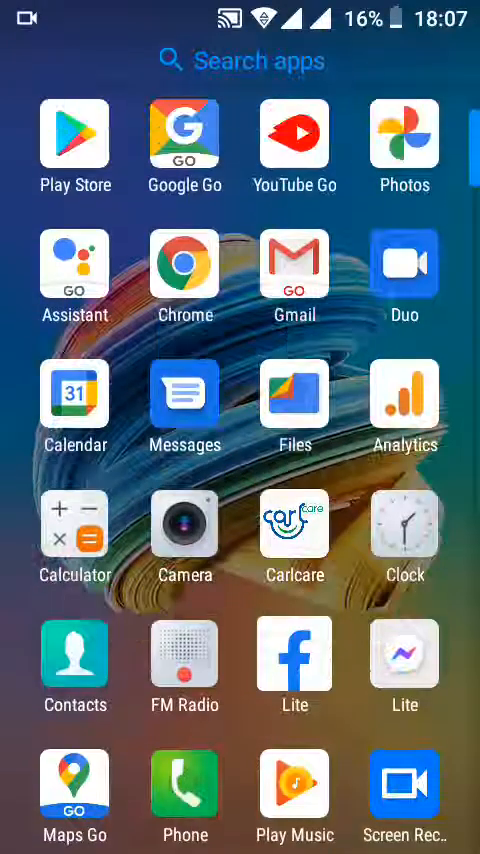
scroll(down, 3)
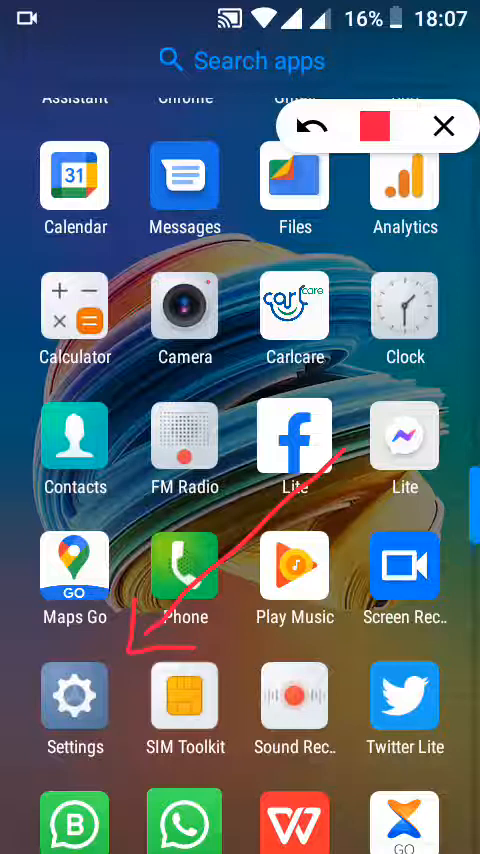
click(75, 697)
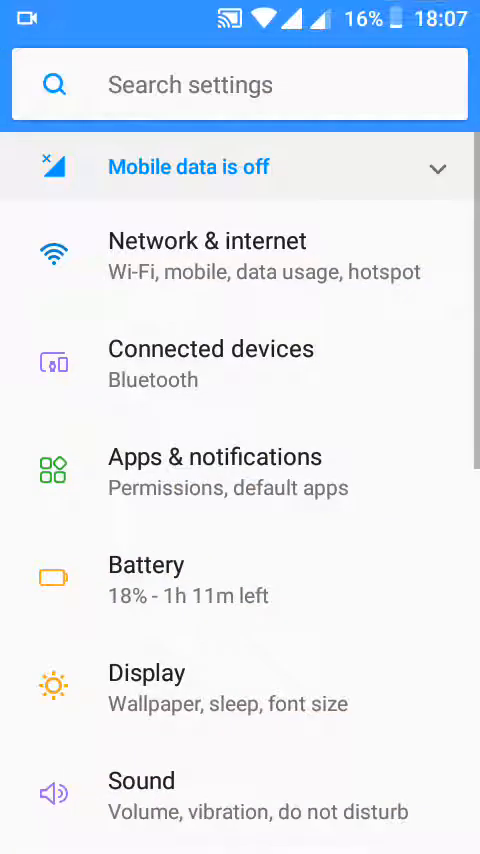
- Scroll down the main Settings list to reach the System entry
scroll(down, 3)
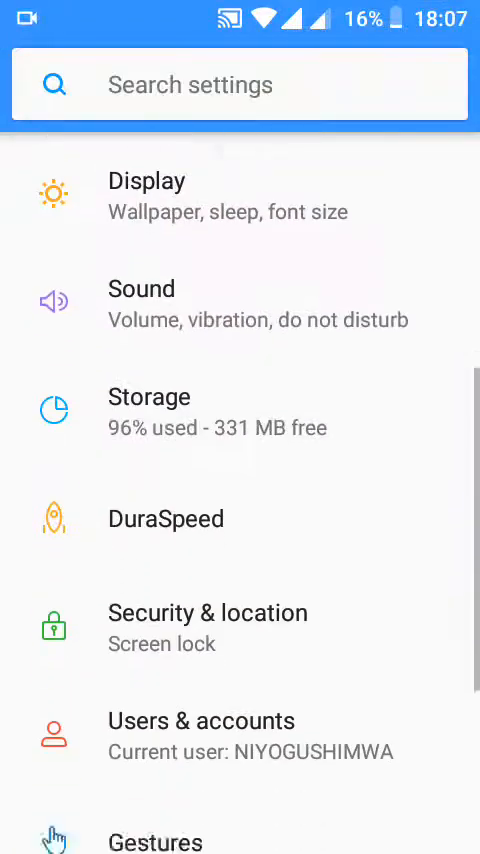
scroll(down, 3)
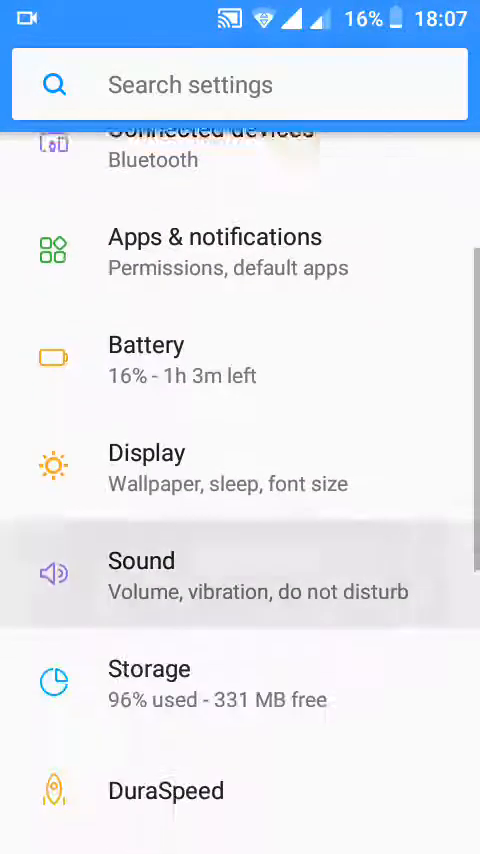
scroll(down, 3)
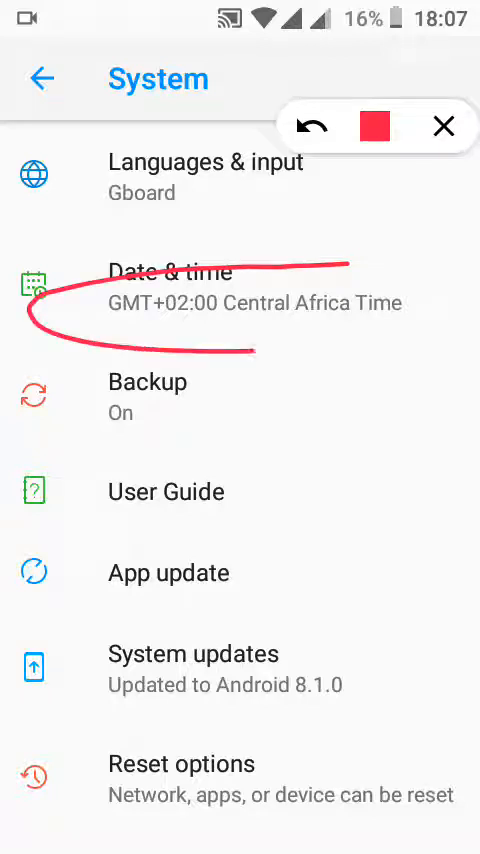
- Open Date & time from the System page
click(440, 125)
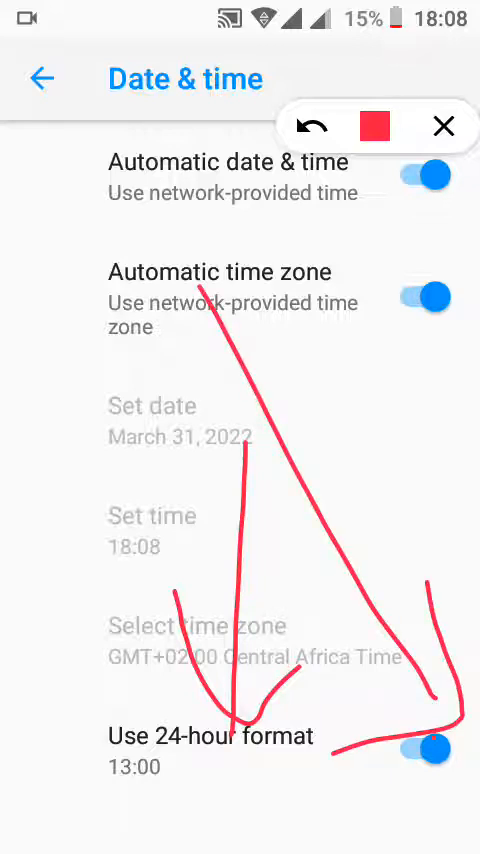
- Toggle Use 24-hour format off, on, then off, leaving 12-hour time (6:08 PM)
click(428, 746)
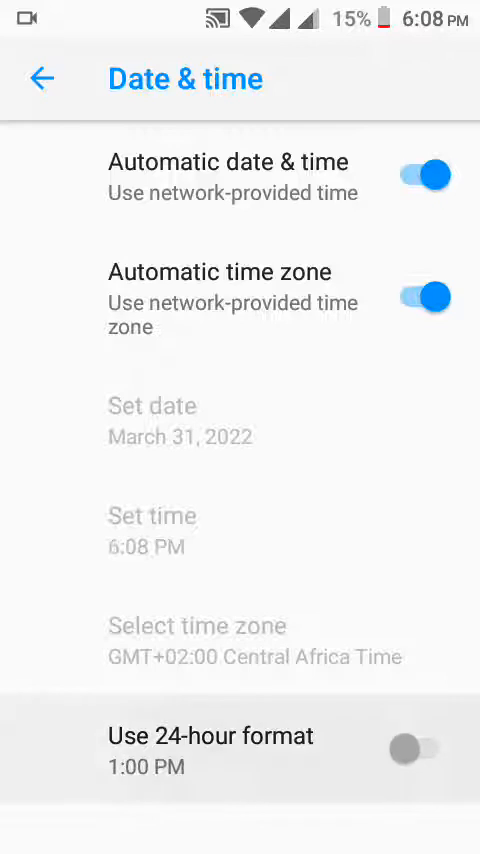
click(419, 750)
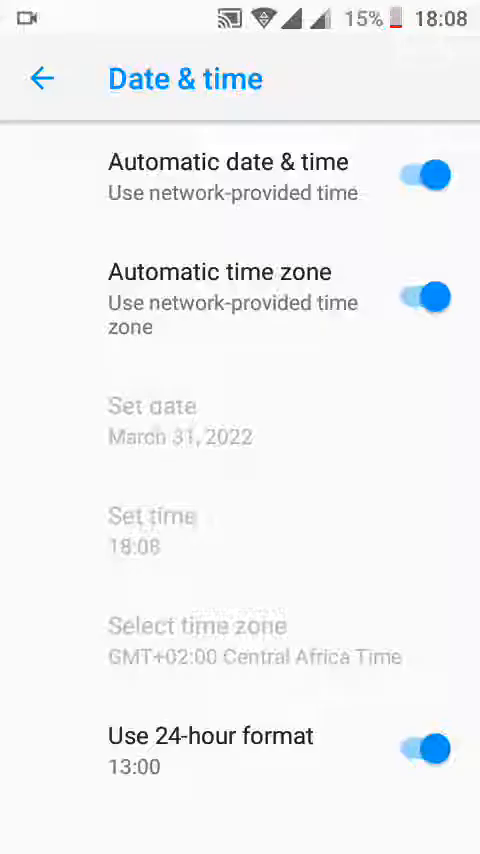
drag(325, 525, 155, 755)
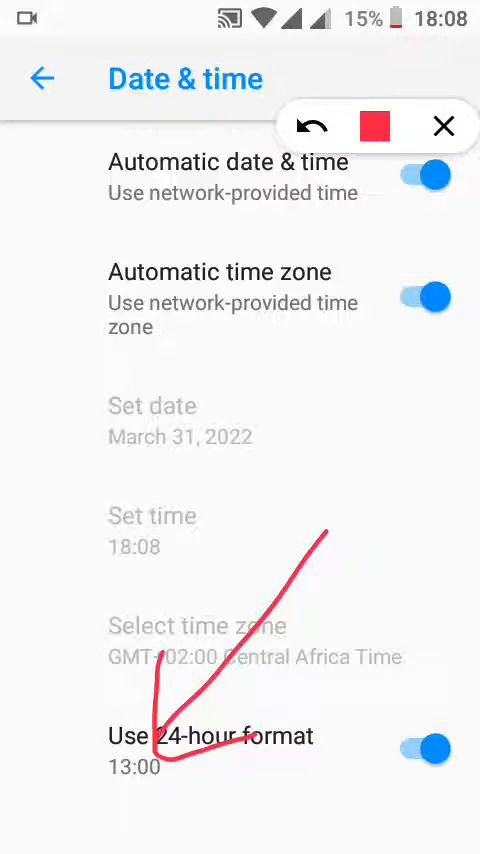
drag(360, 430, 405, 700)
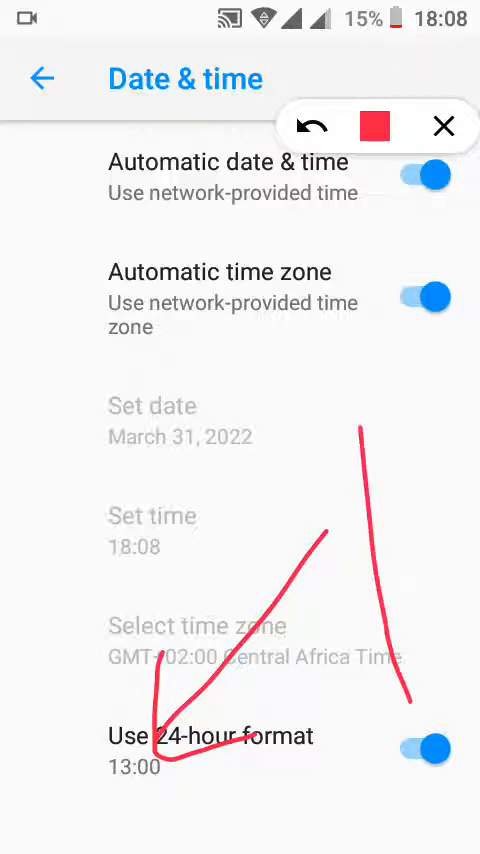
click(431, 742)
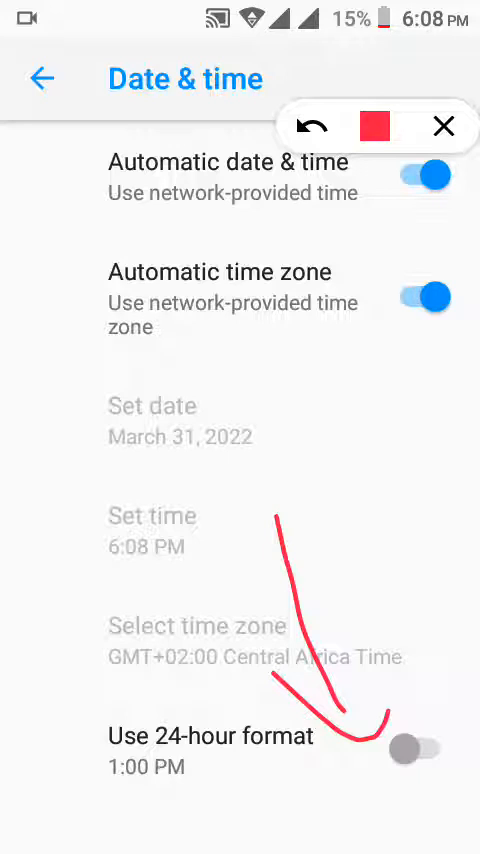
- Switch Use 24-hour format on so the clock reads 18:09
click(416, 747)
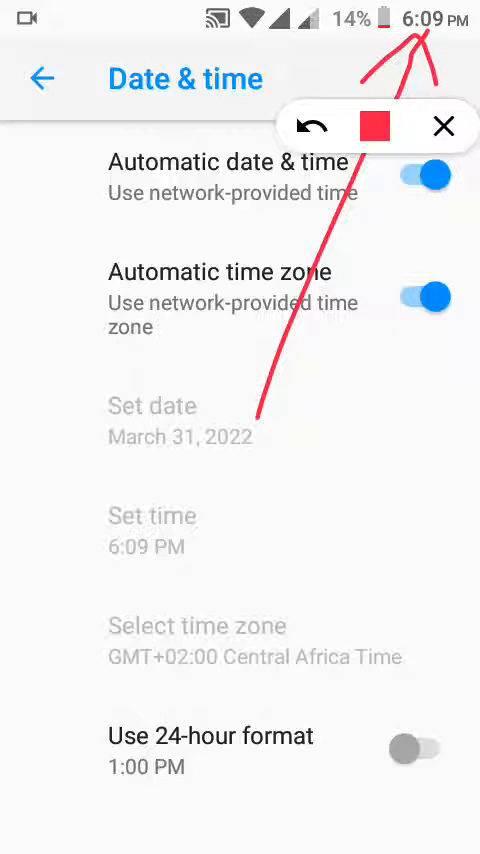
click(416, 748)
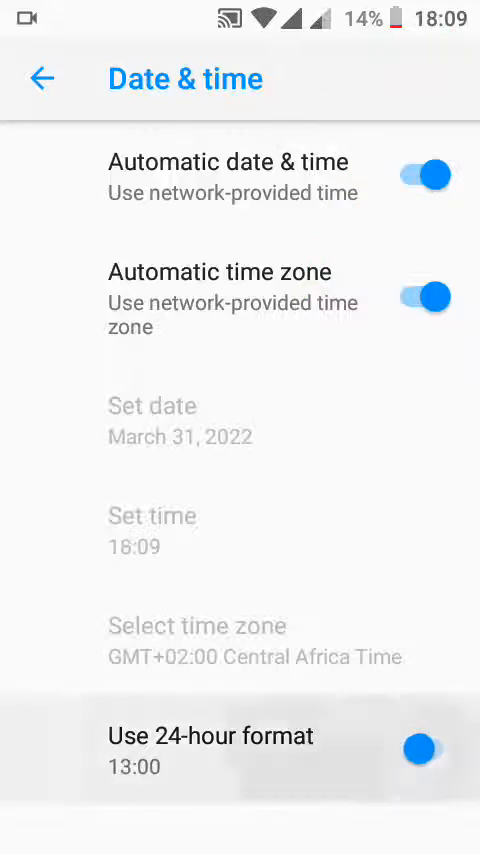